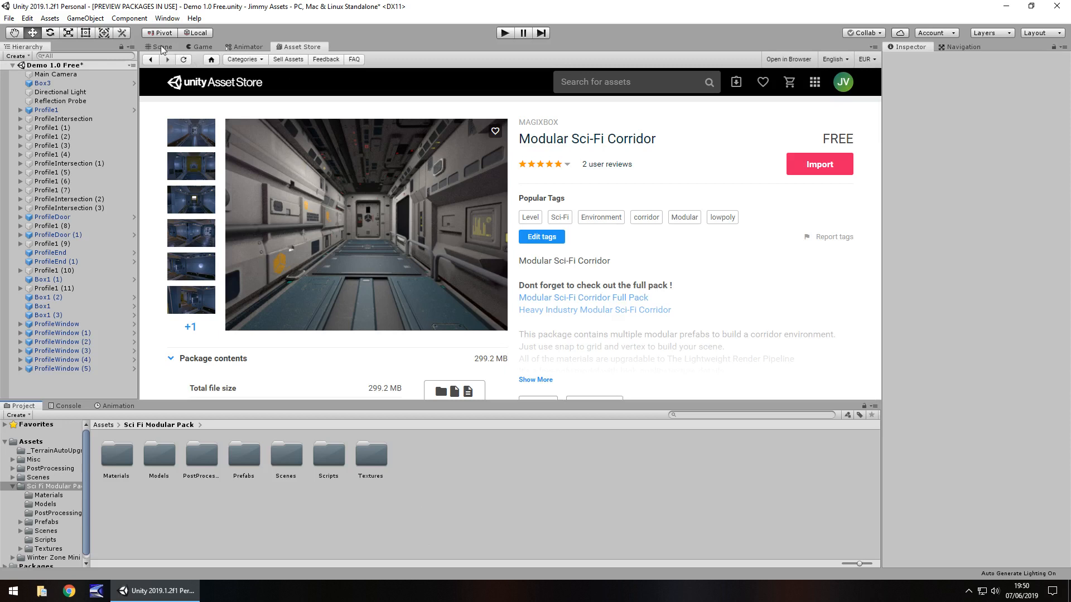
Step: Switch to the Scene view and fly the camera into the sci-fi corridor
click(162, 46)
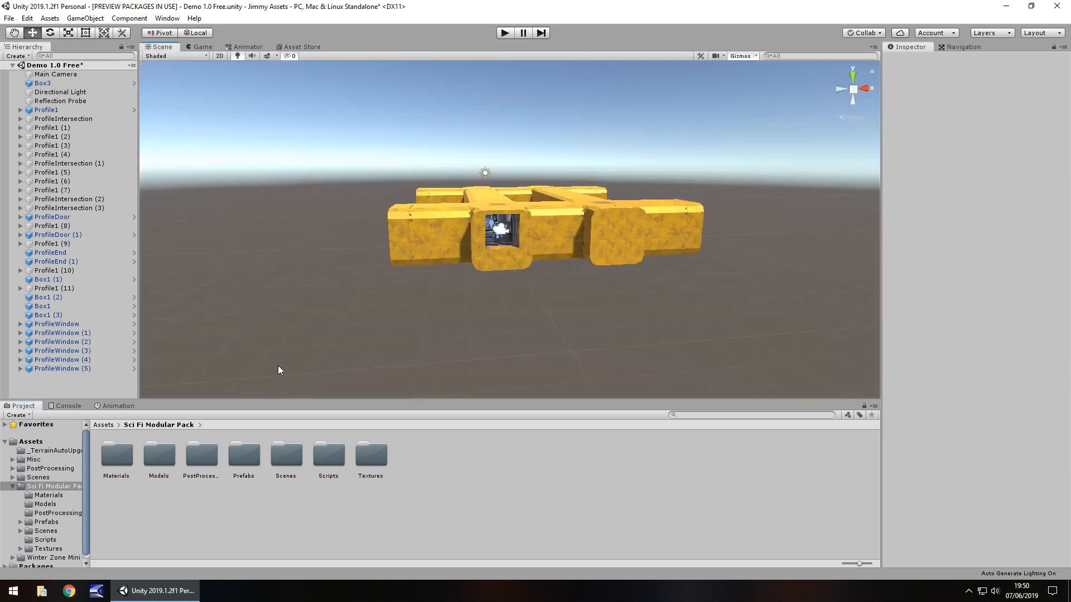
mouse_move(313, 374)
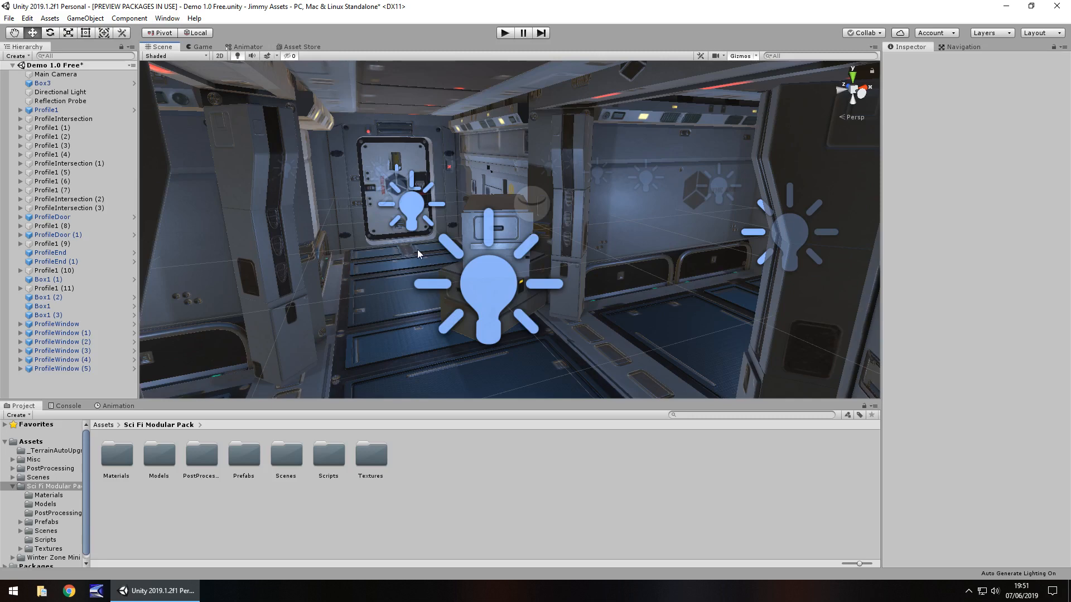
mouse_move(414, 236)
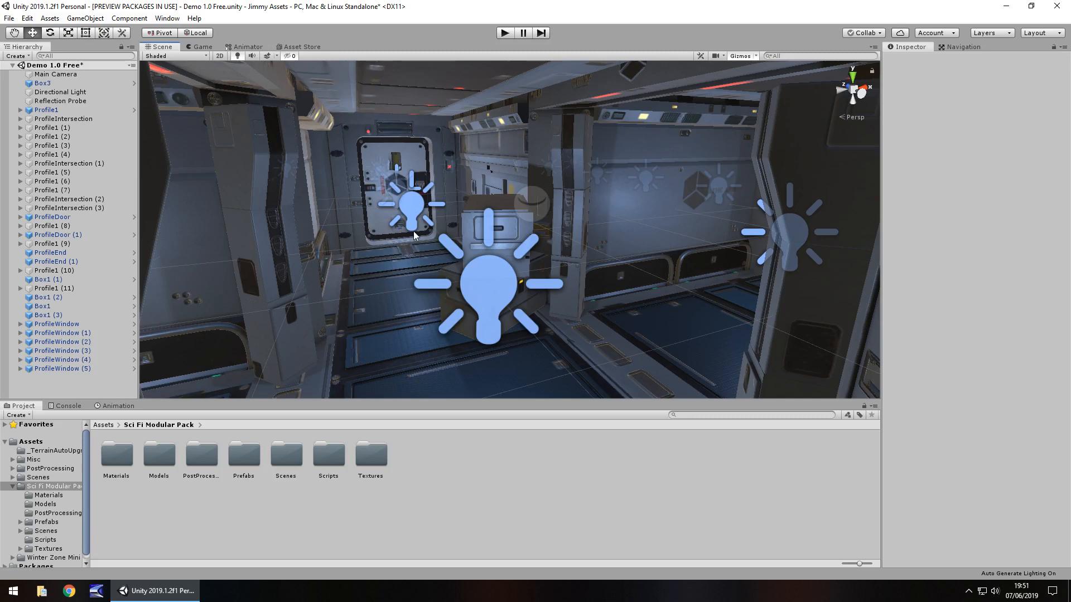
drag(410, 232, 321, 221)
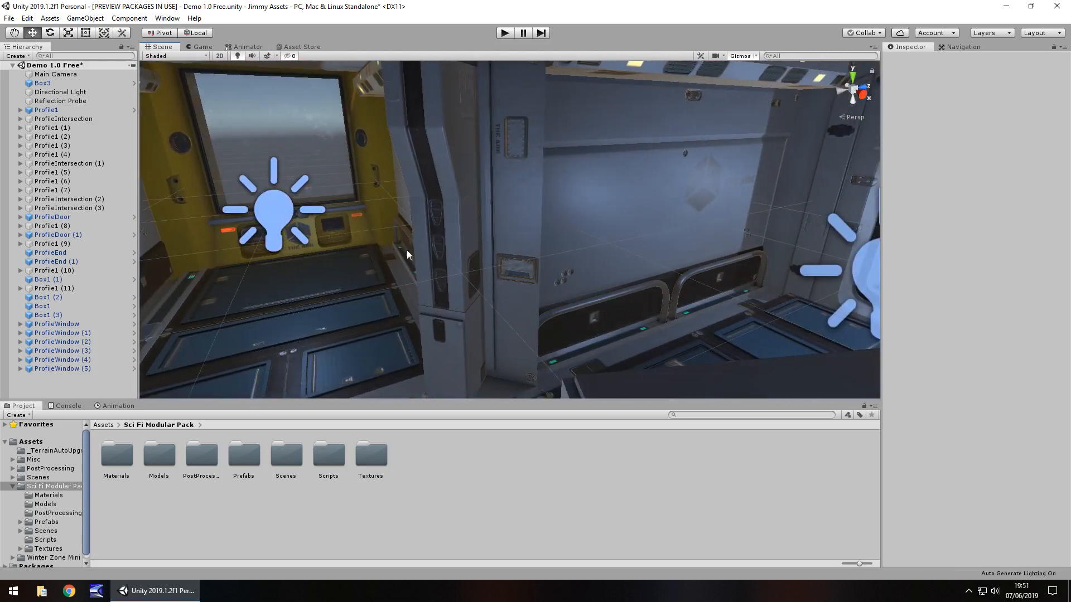
mouse_move(393, 180)
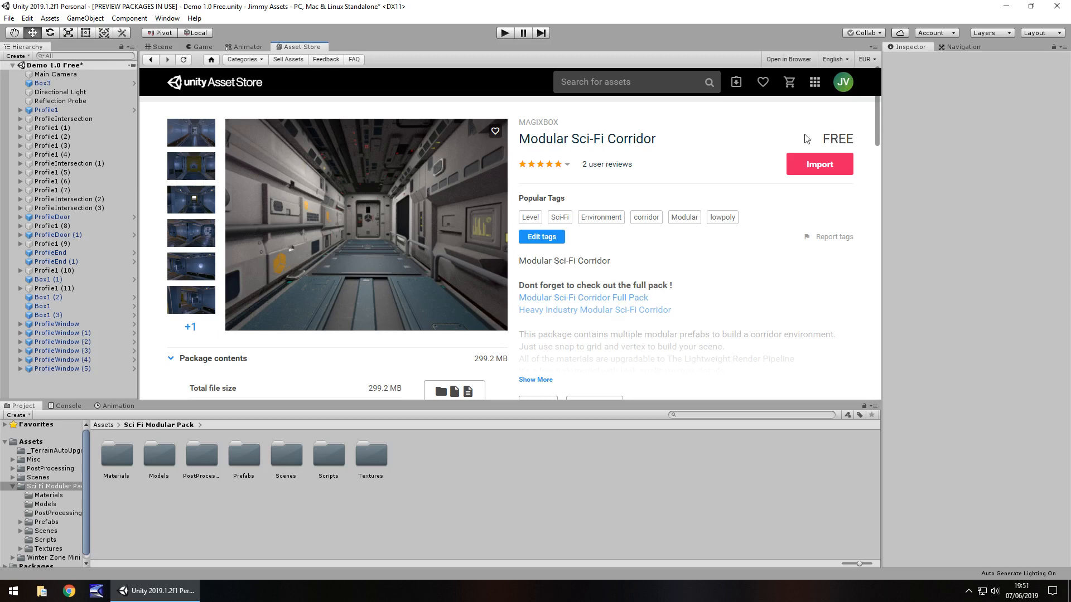
mouse_move(830, 145)
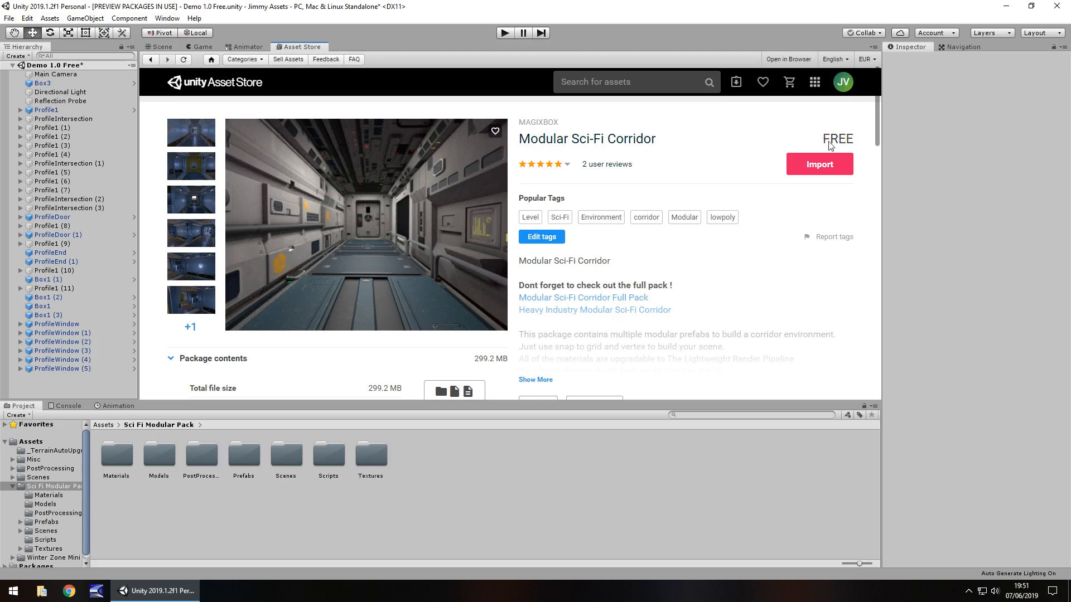
mouse_move(733, 226)
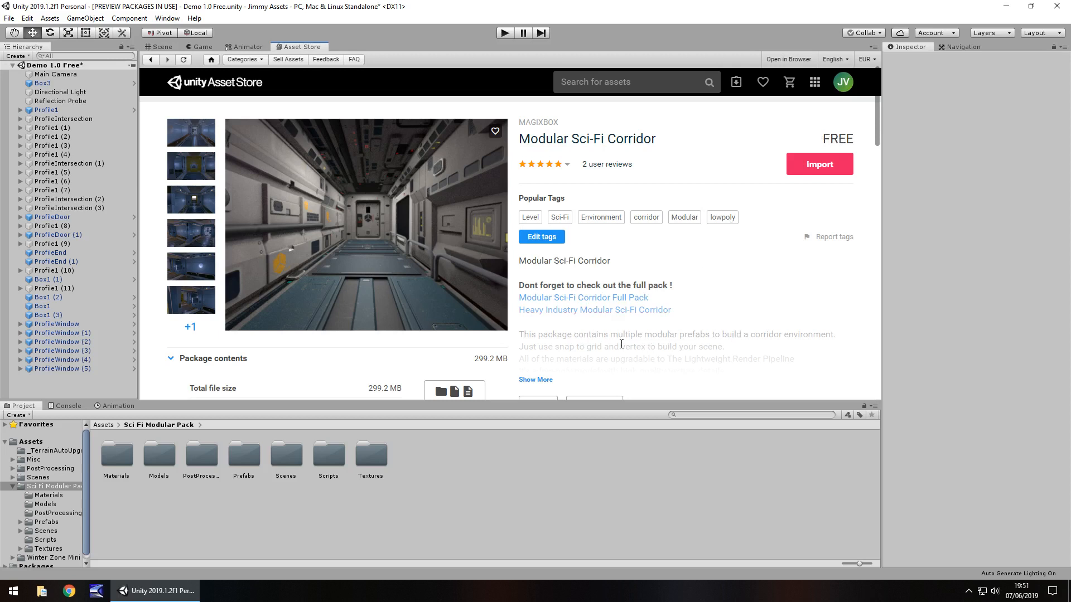
mouse_move(645, 344)
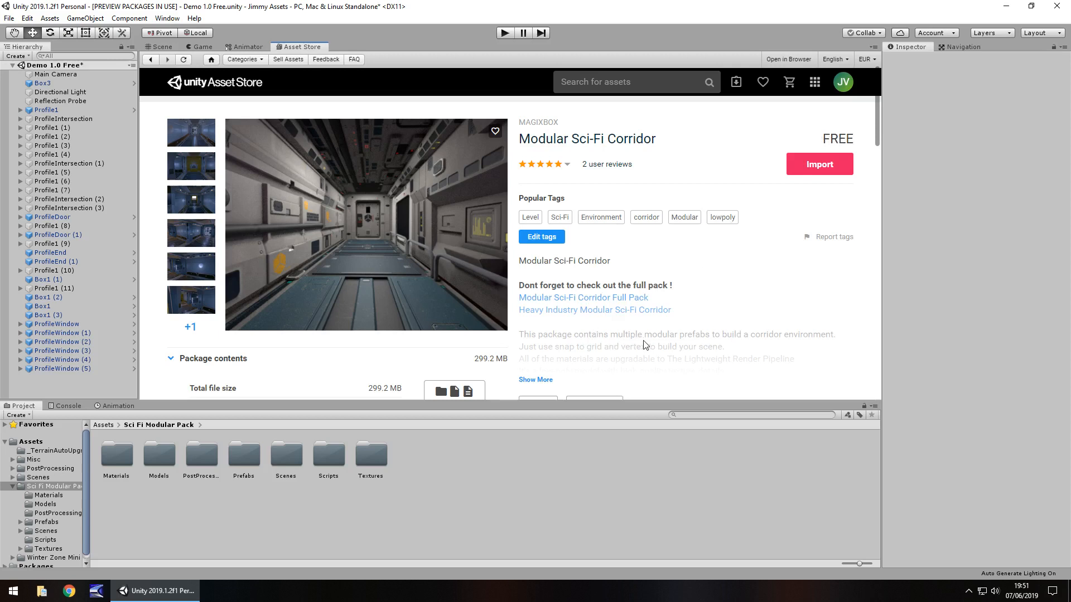
mouse_move(474, 368)
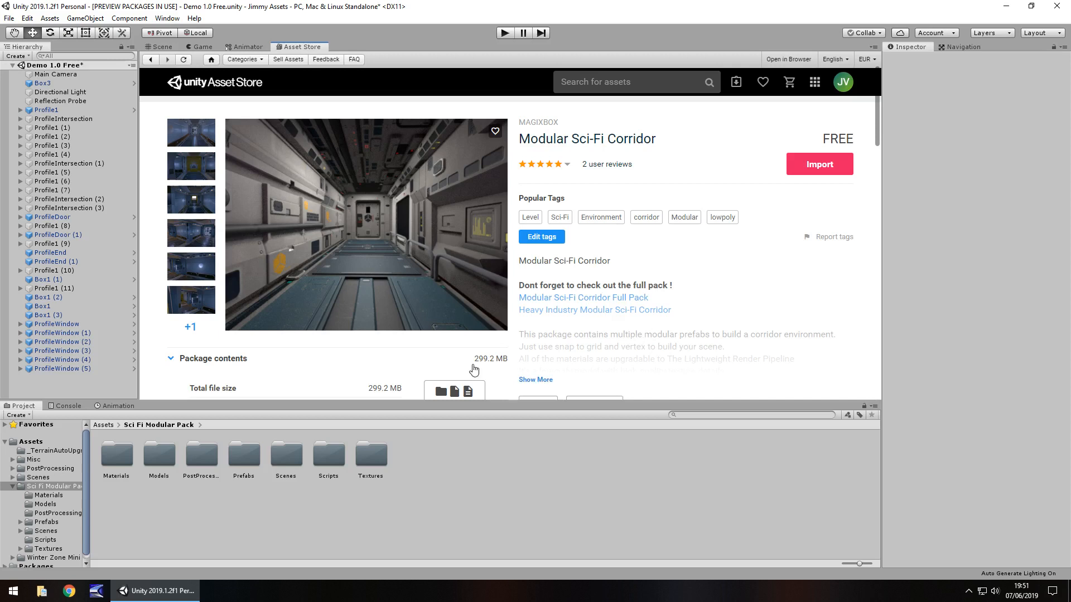
mouse_move(632, 347)
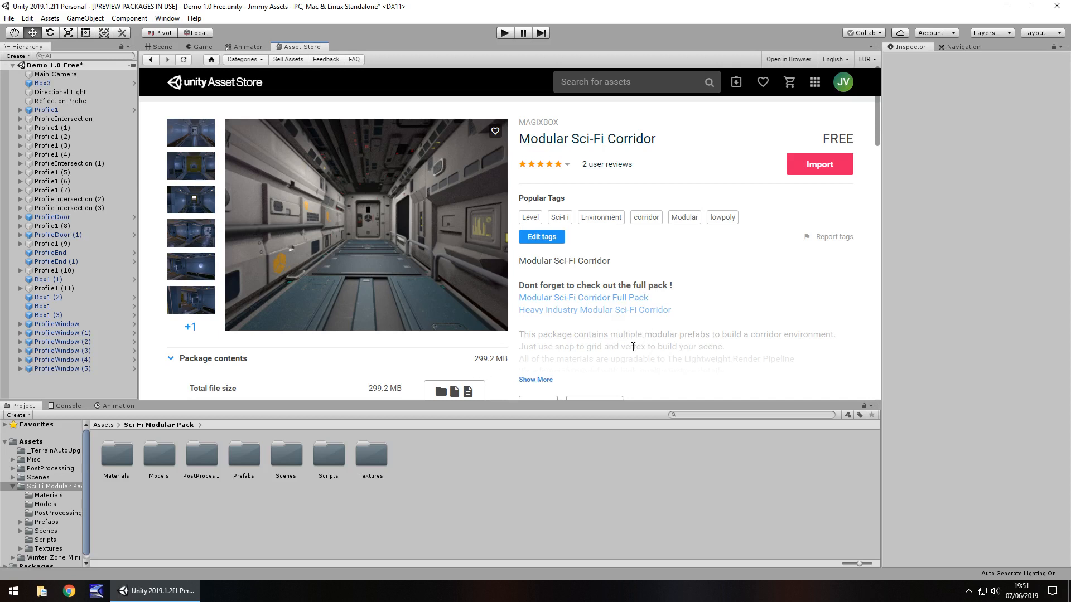
mouse_move(633, 350)
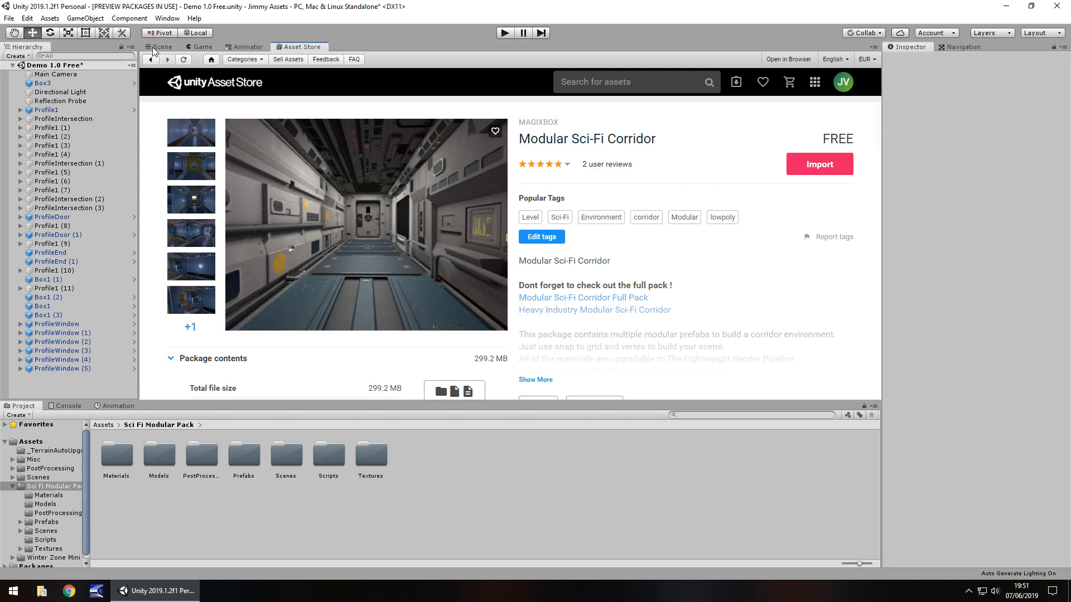
Step: Run the corridor demo scene in Play mode, then stop playback
click(161, 46)
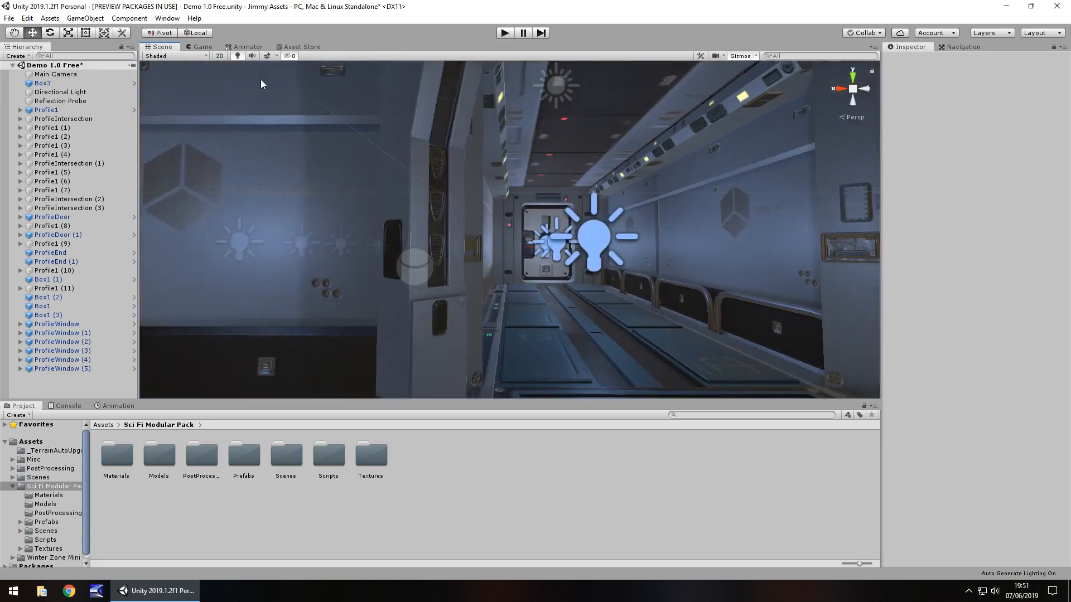
click(268, 56)
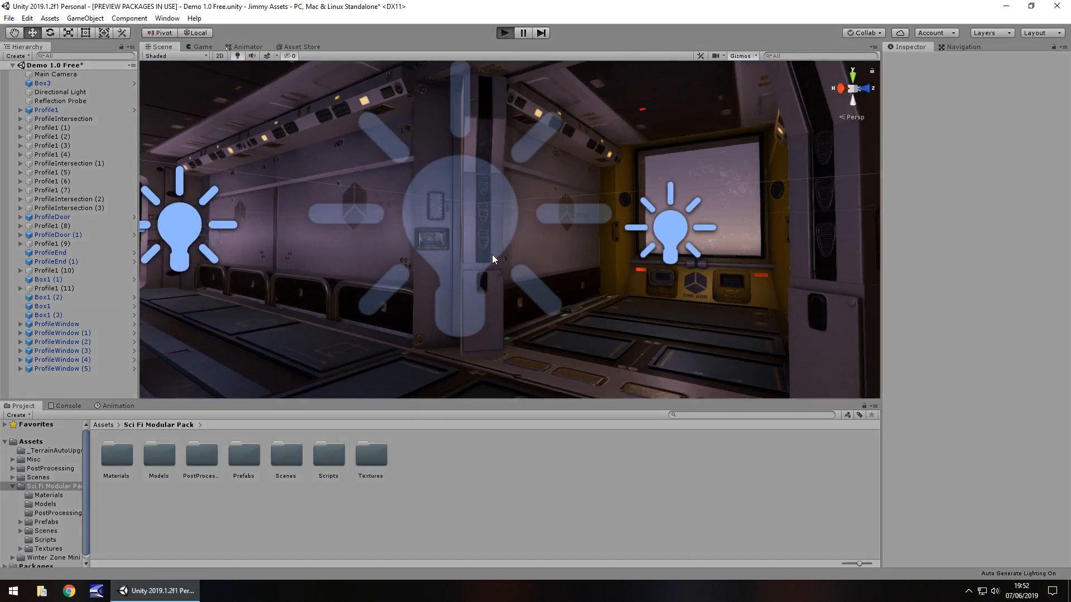
mouse_move(435, 321)
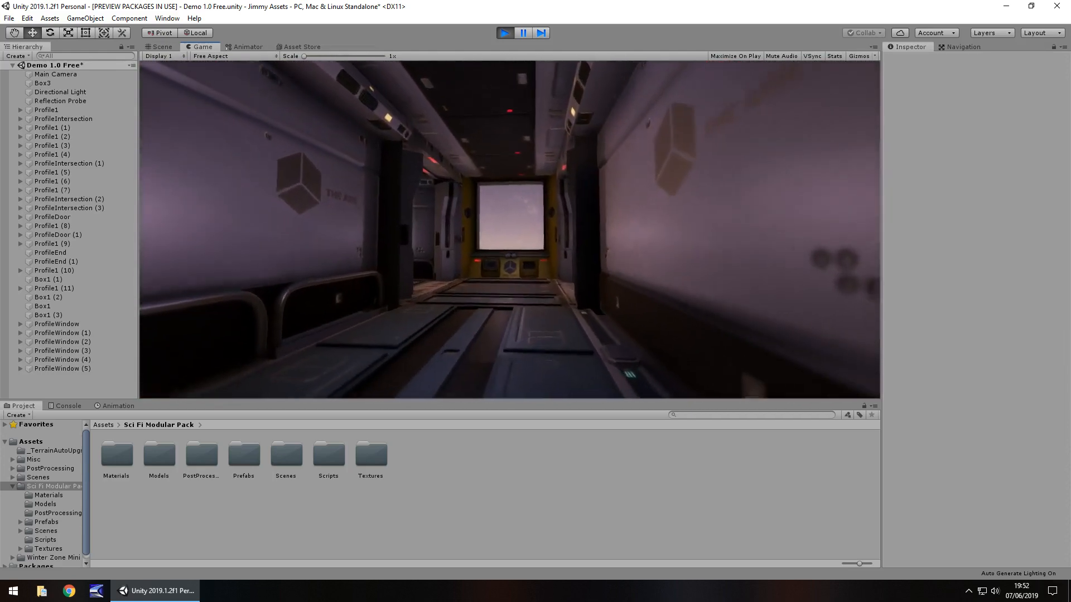
click(162, 46)
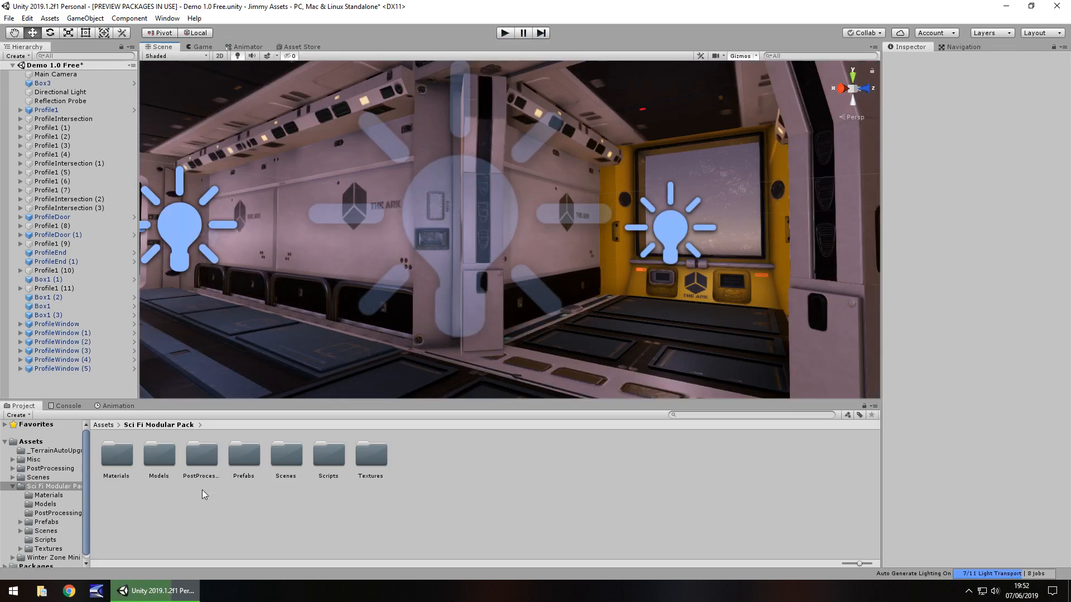
Step: Select the Sci-Fi Corridor Standard profile in PostProcessing and raise Bloom intensity to 118.98
double_click(200, 454)
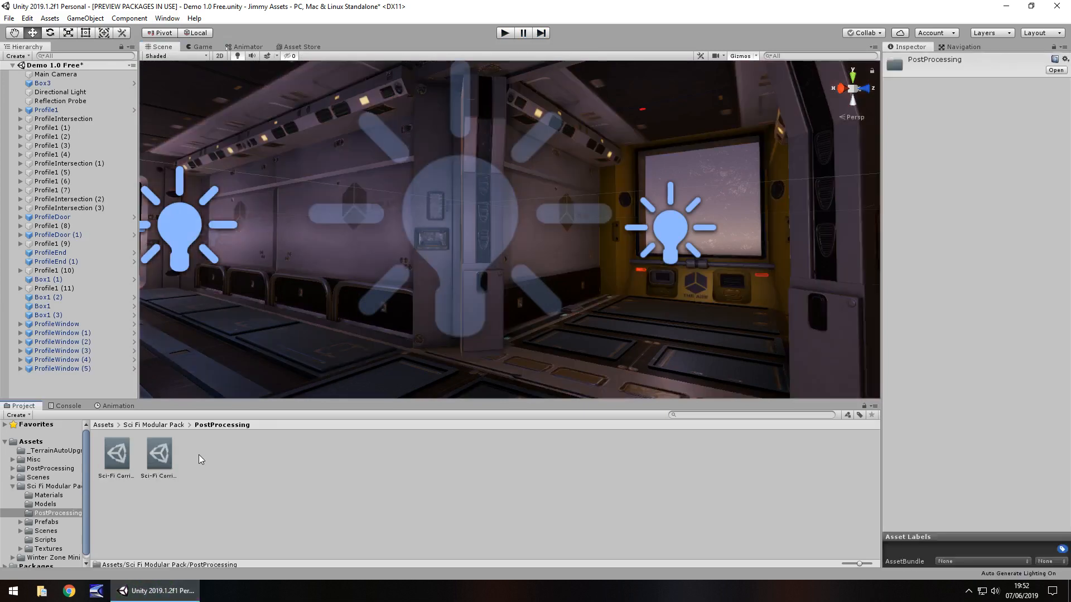
click(158, 452)
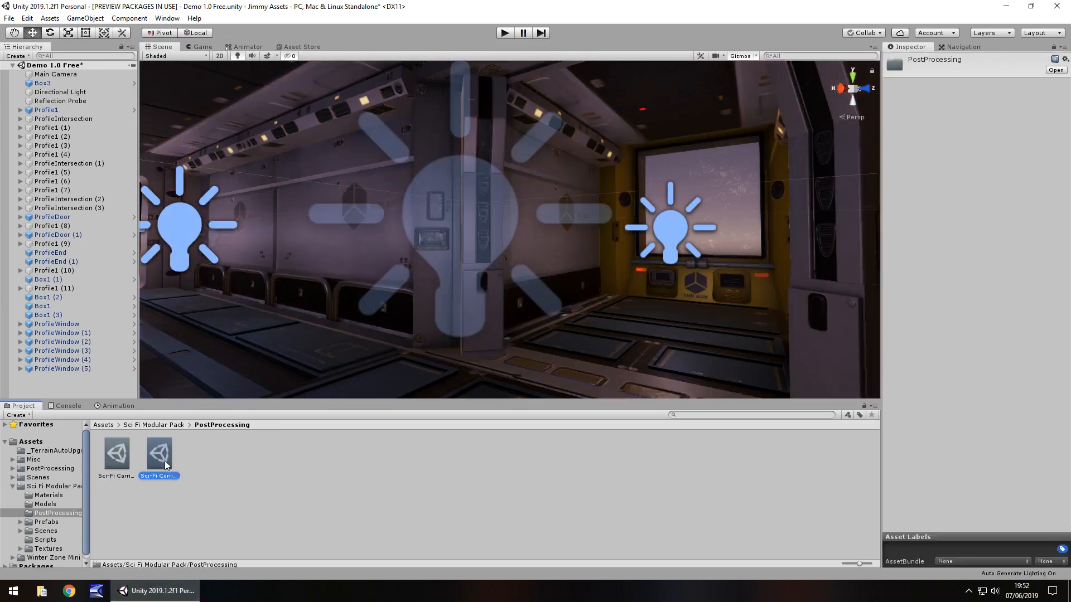
click(159, 452)
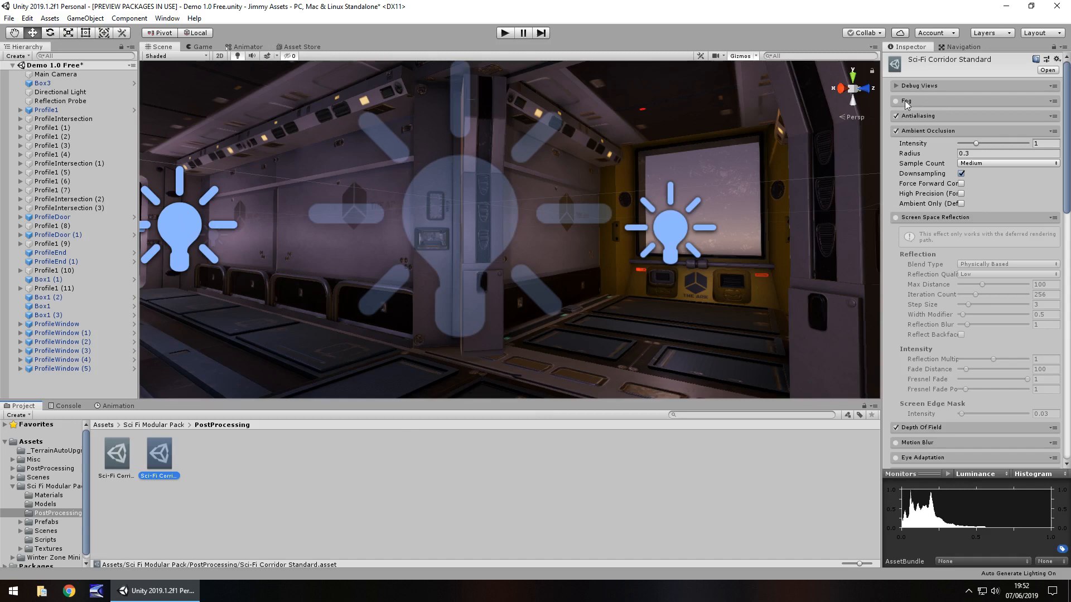
click(896, 101)
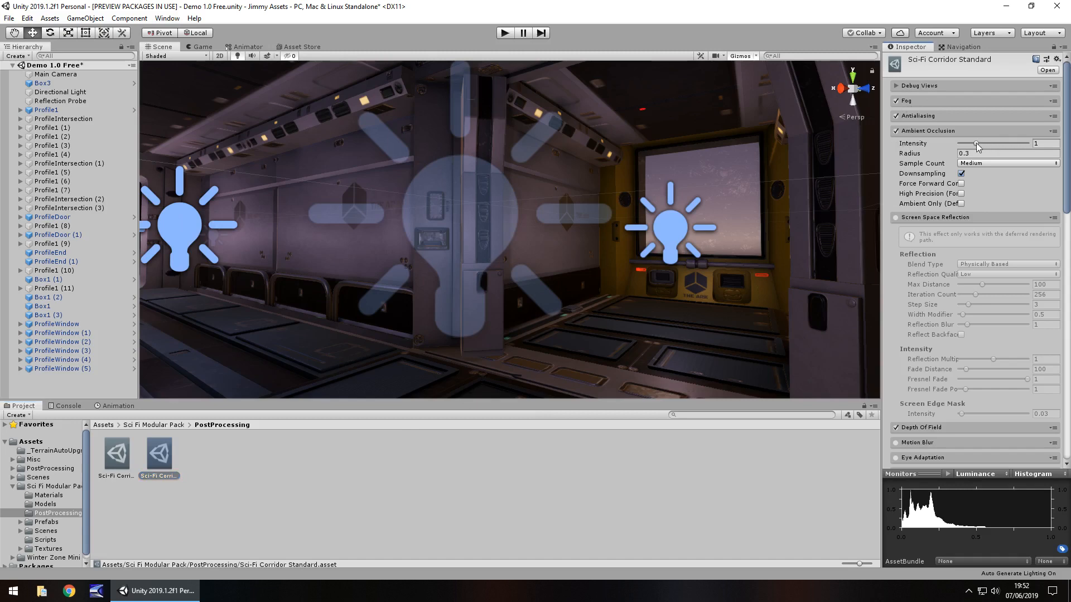
scroll(down, 3)
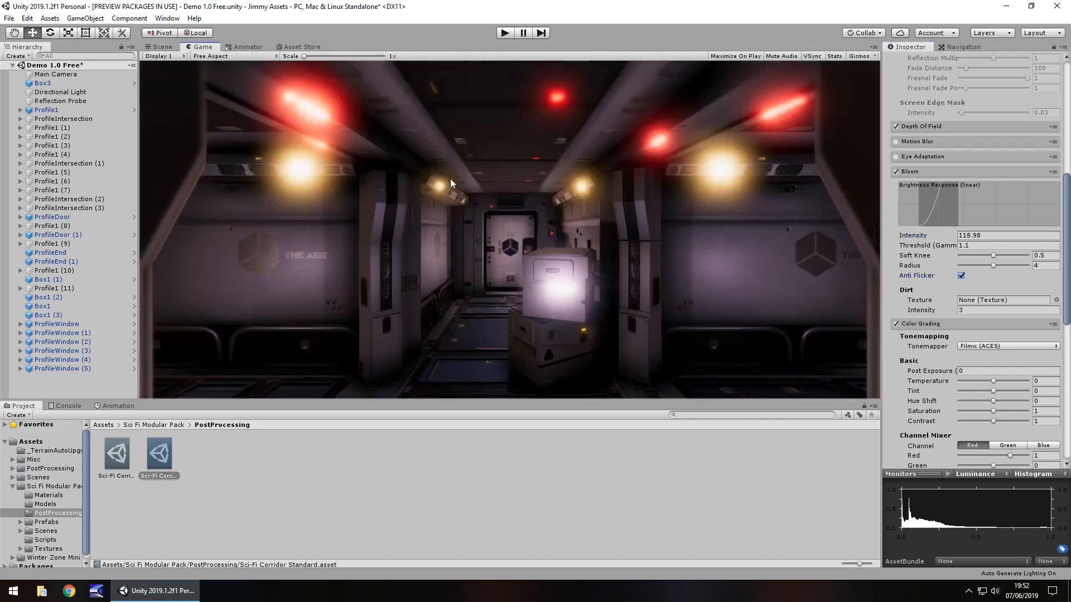
Step: Set Color Grading Temperature to 100 and Contrast to 2, then preview through the game camera
click(162, 46)
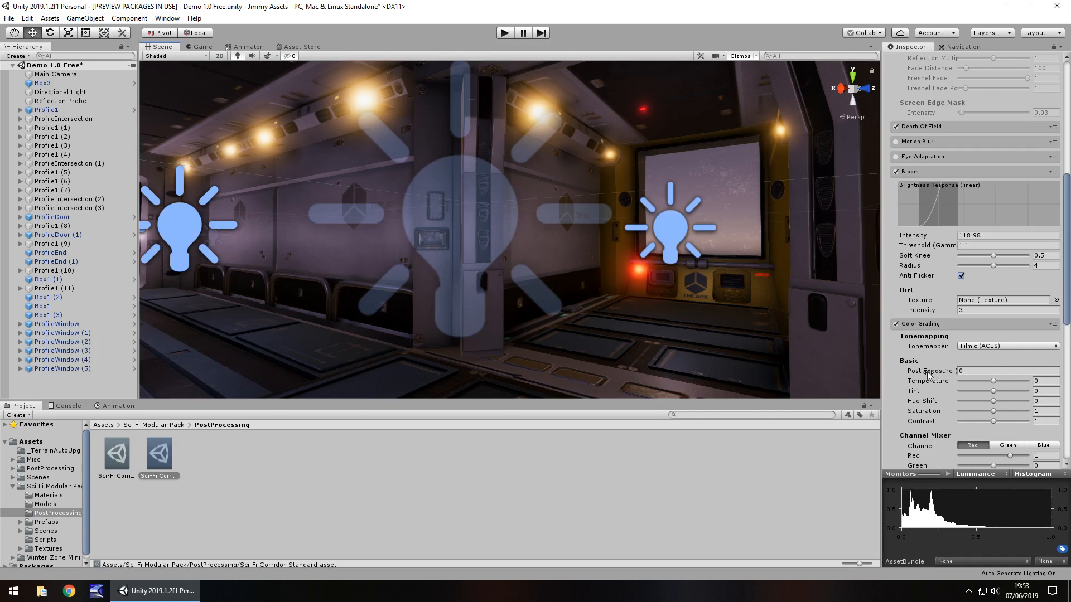
mouse_move(980, 409)
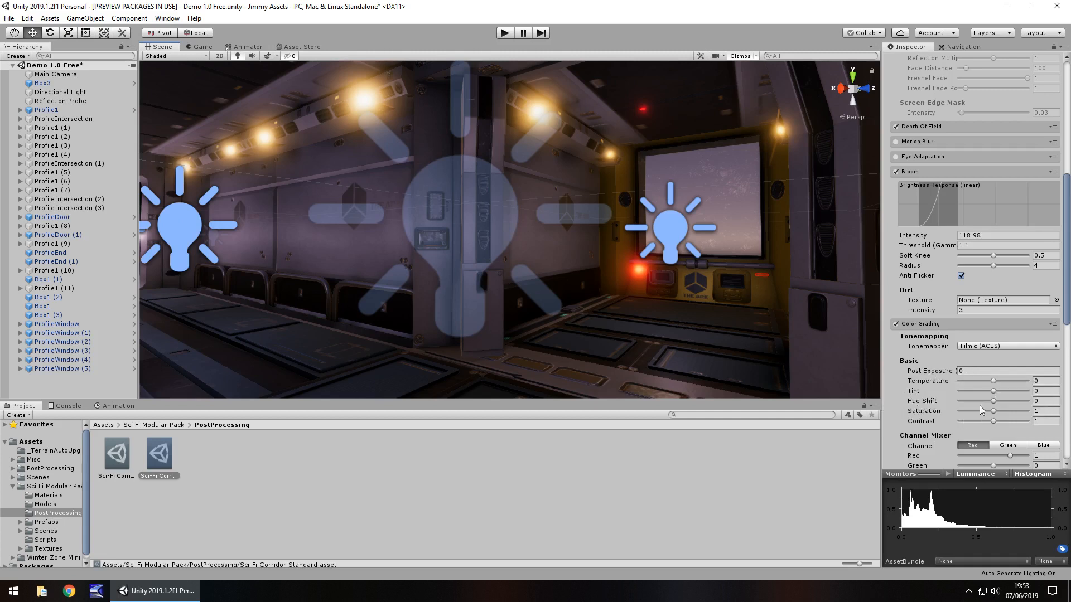
drag(995, 381, 1038, 380)
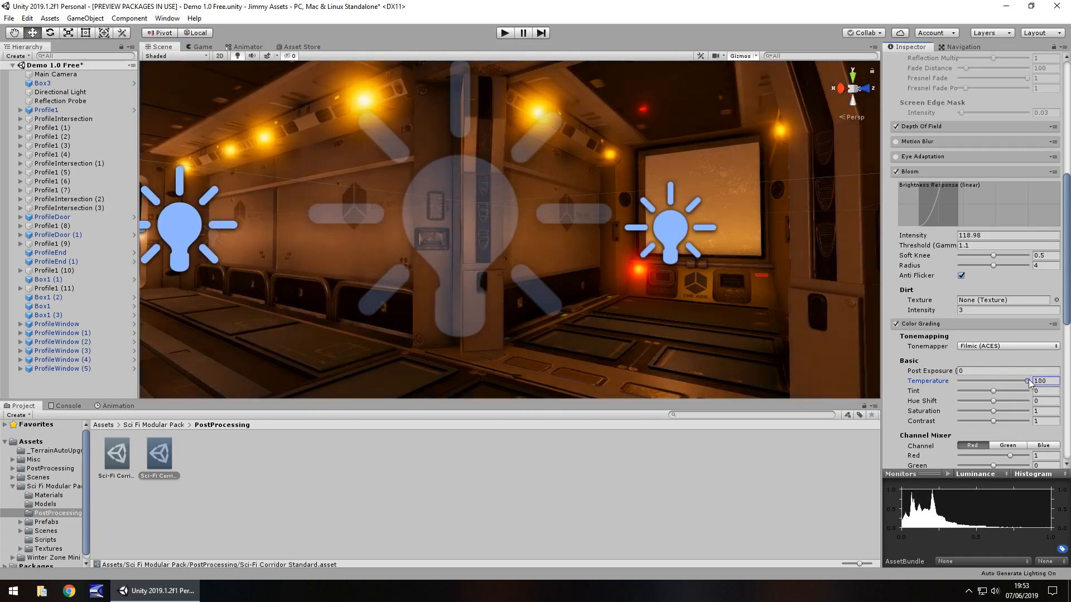
click(1041, 411)
text(2)
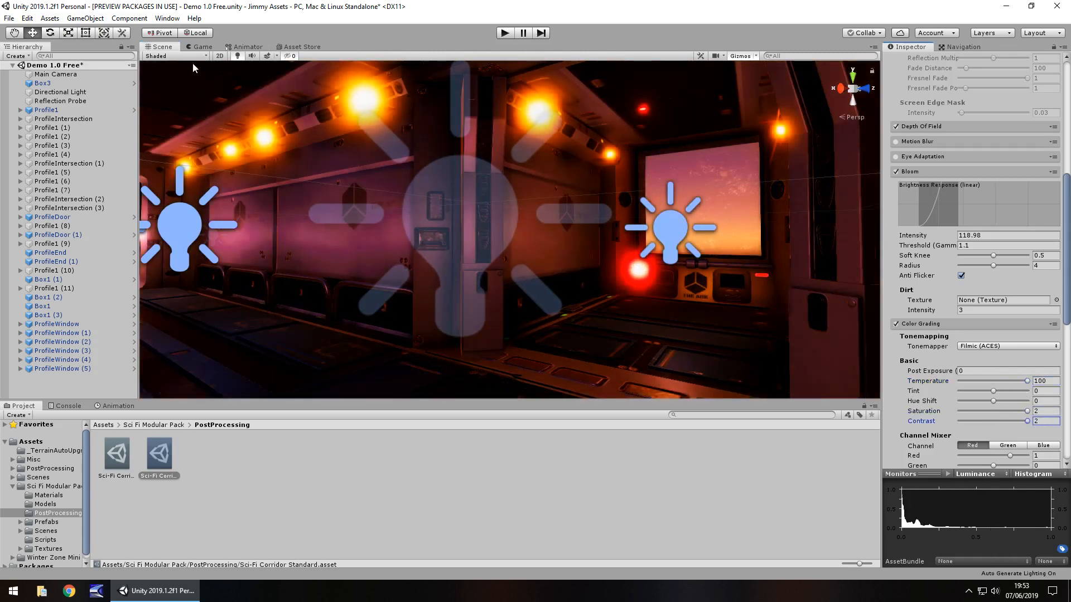
click(201, 46)
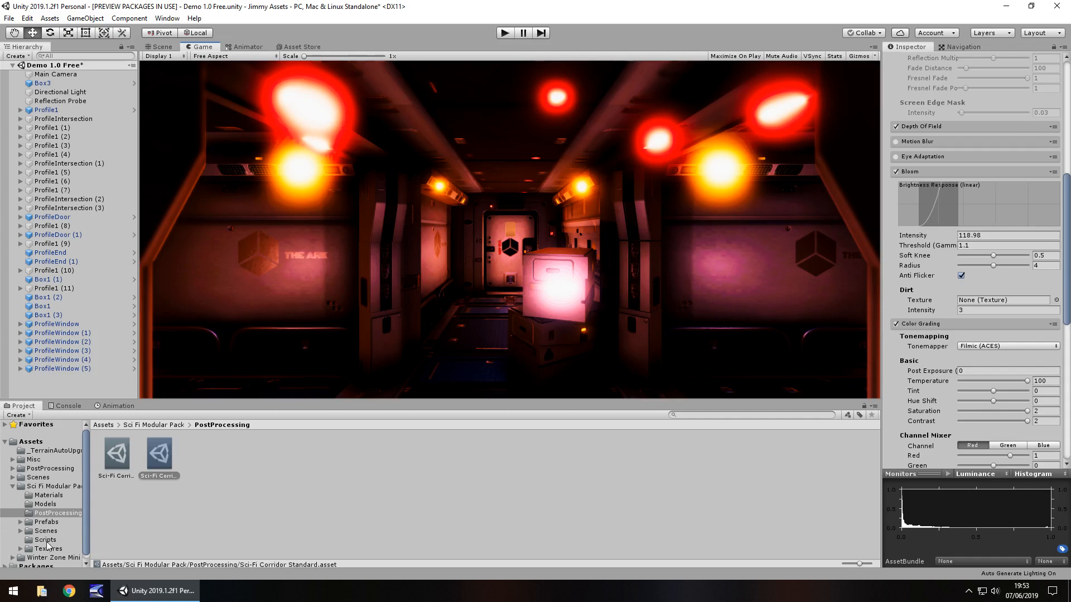
Step: Browse the pack's Scripts, Models and Textures folders, ending on Materials
click(45, 539)
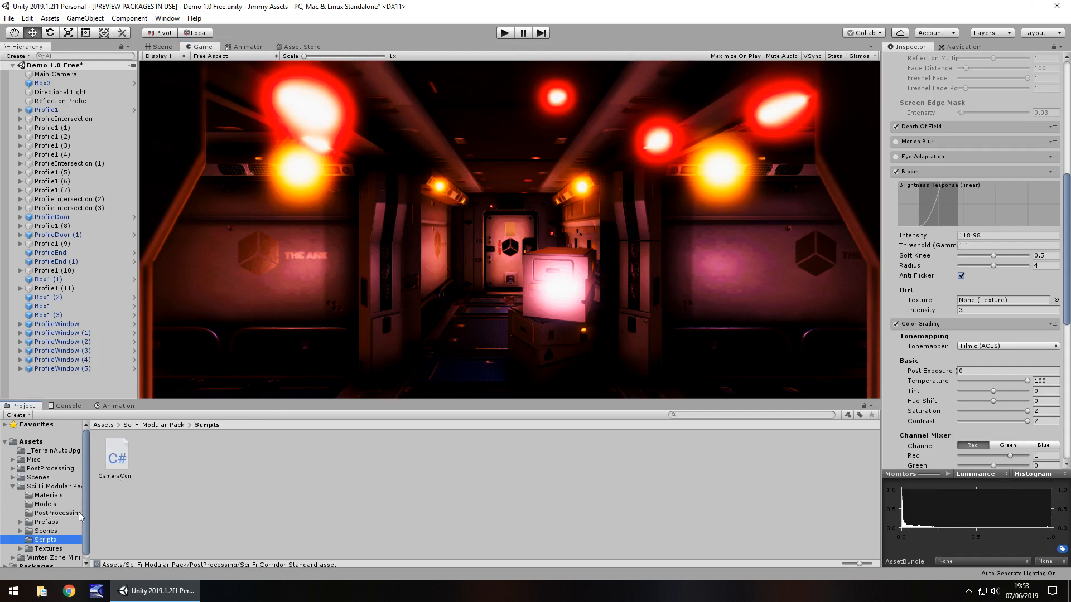
click(45, 504)
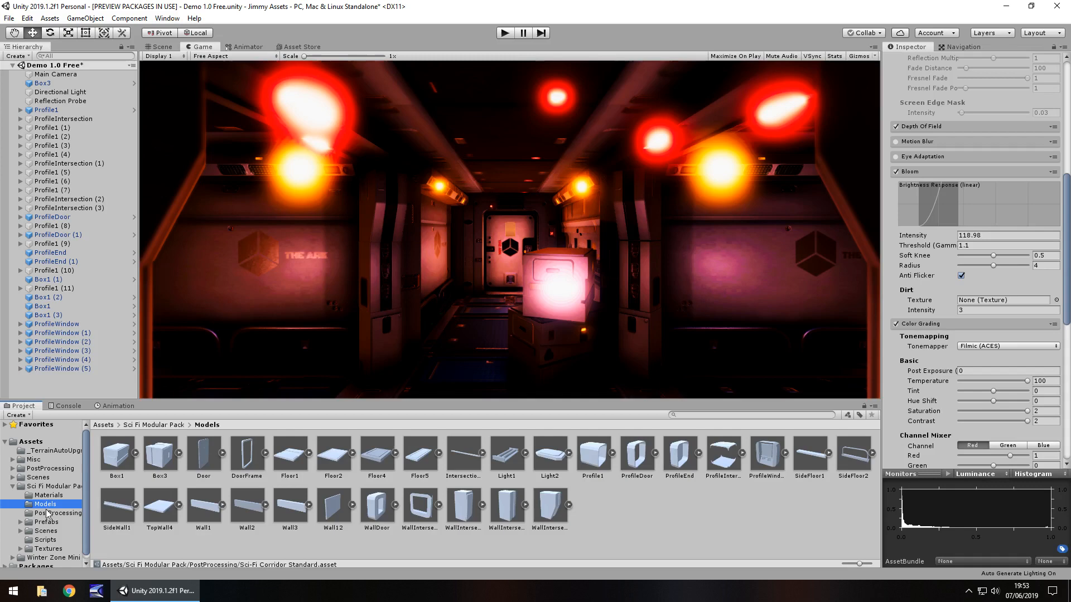
click(46, 548)
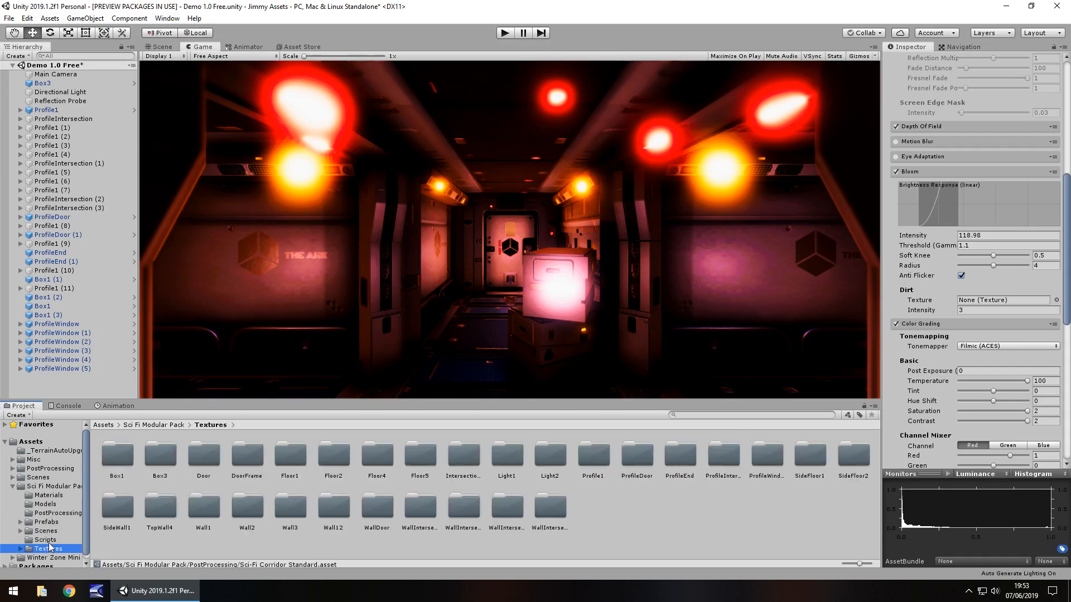
click(48, 495)
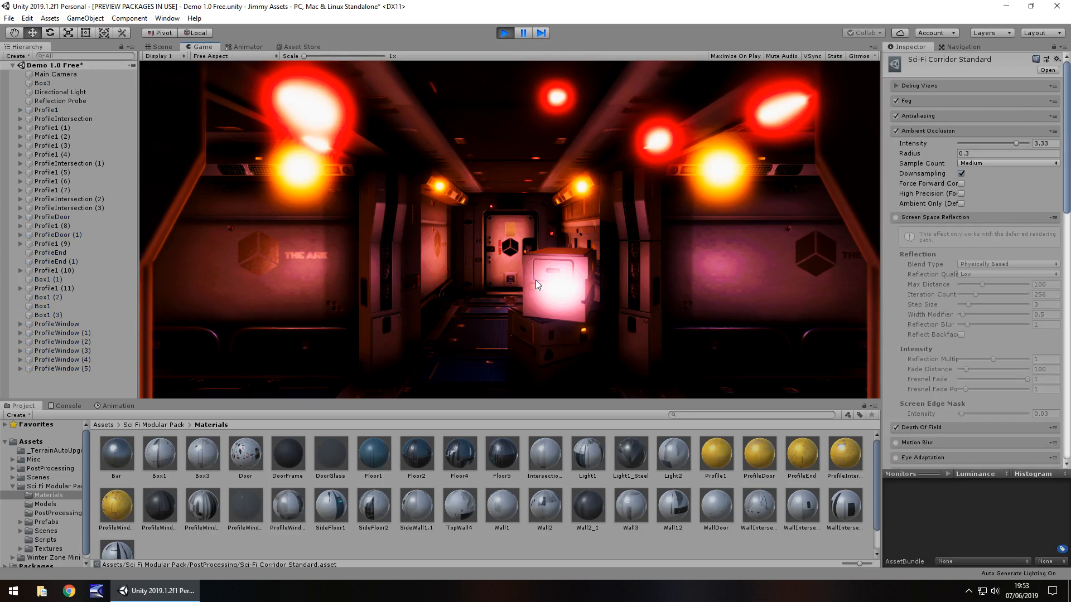
mouse_move(523, 262)
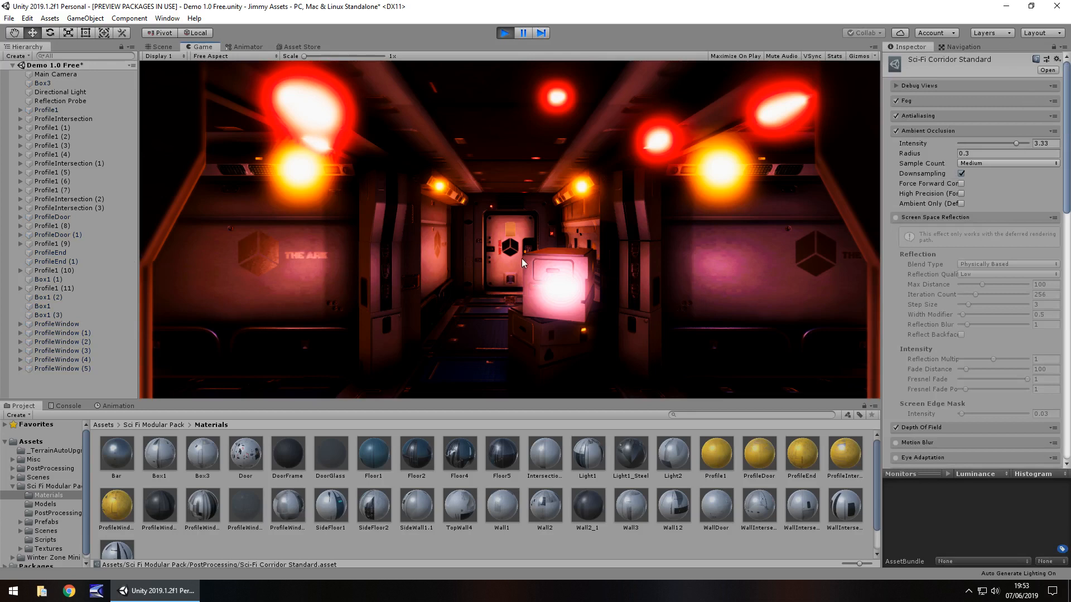
mouse_move(519, 304)
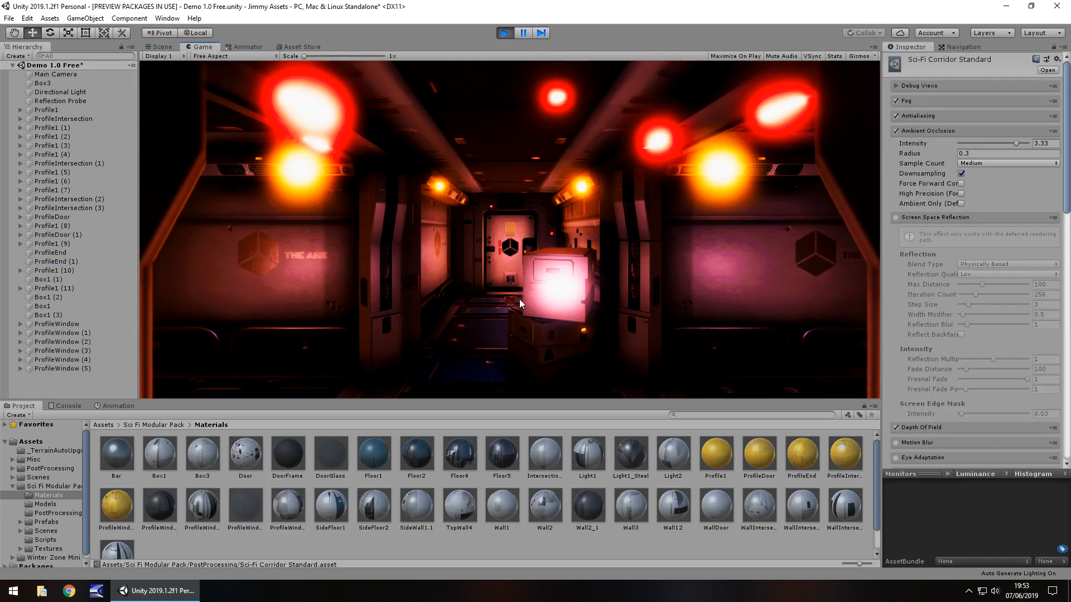
mouse_move(511, 224)
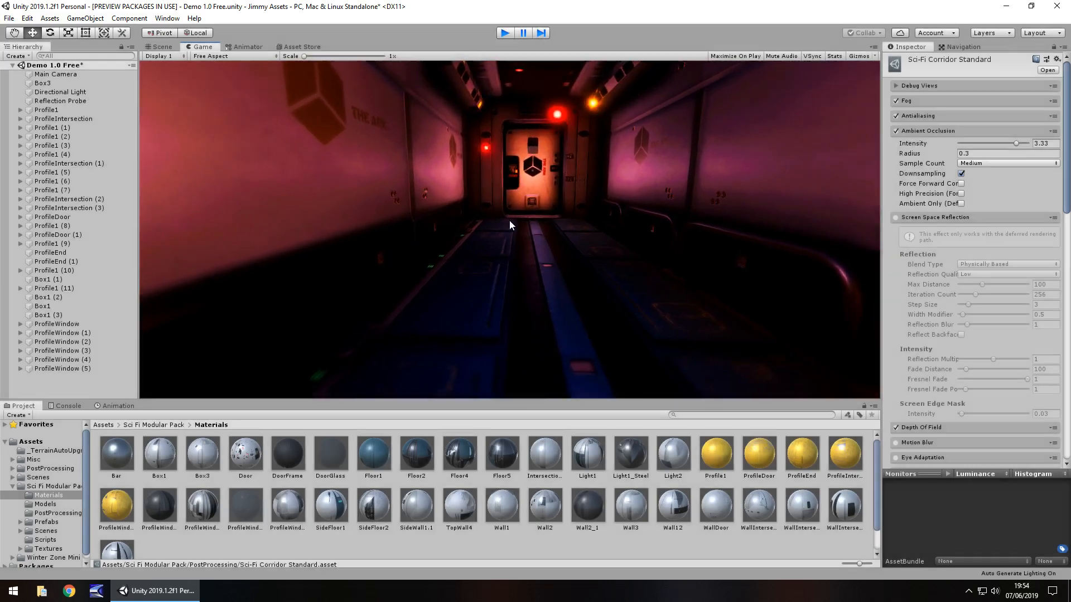
Step: Stop the demo after the corridor fly-through and reopen the Materials folder
click(46, 504)
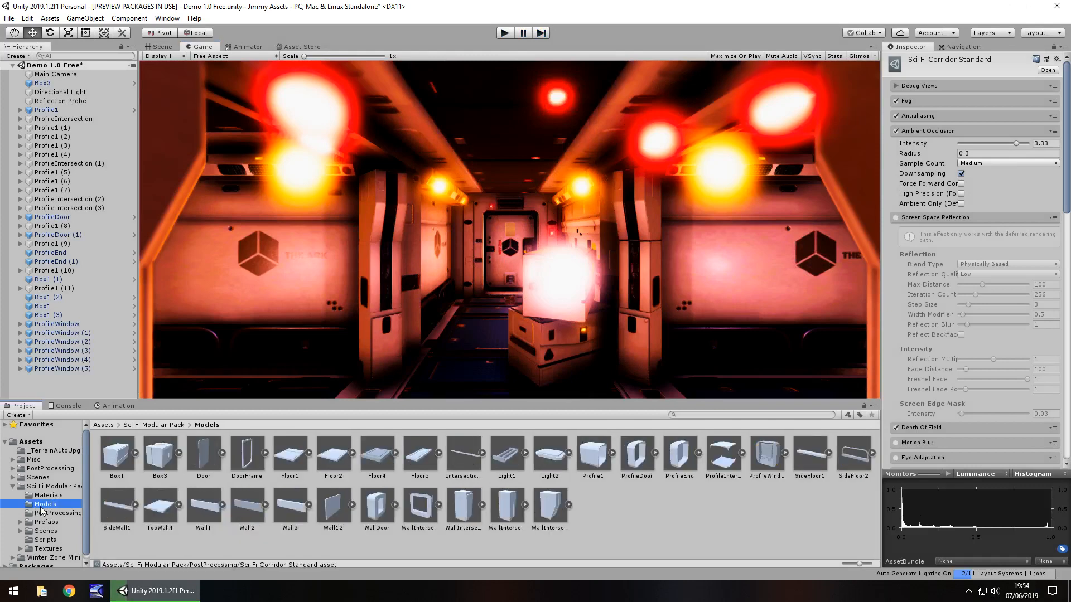
click(49, 496)
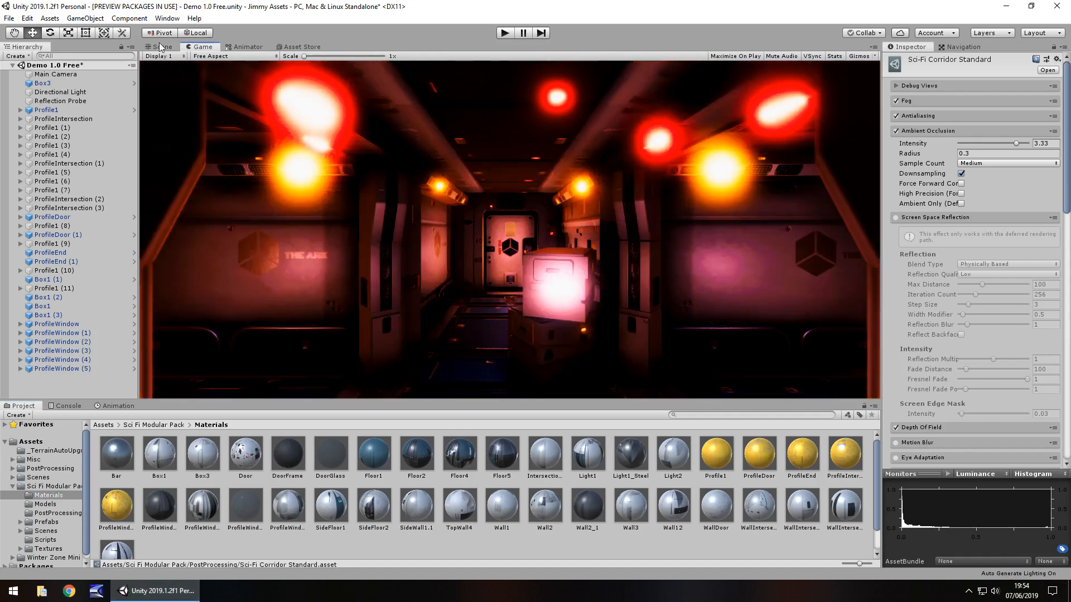
Step: Strengthen the Wall12 material's normal map to 8.14 and check it through the game camera
click(162, 46)
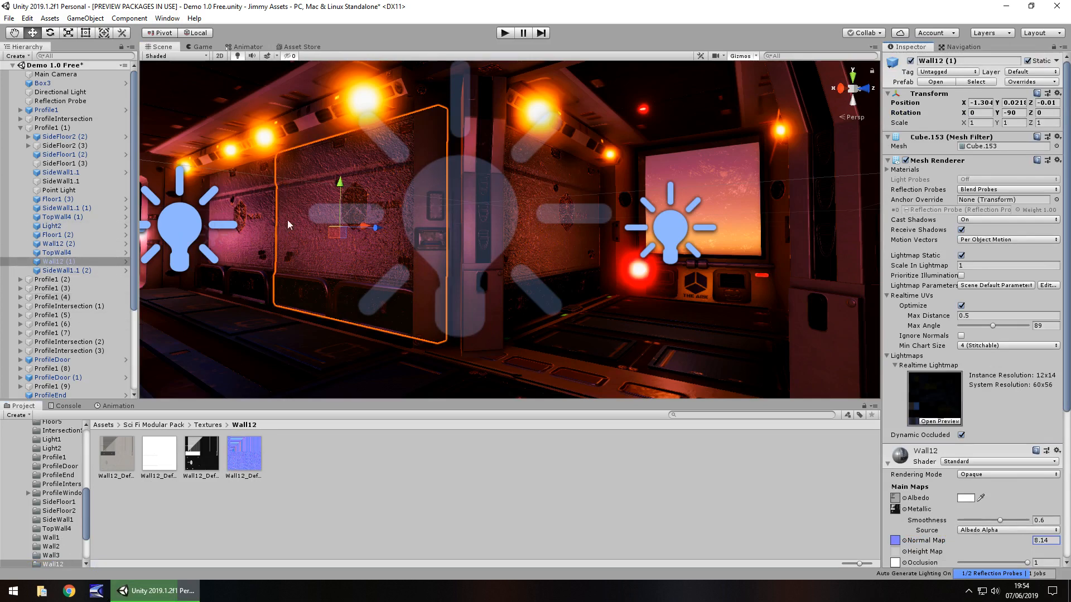
click(201, 46)
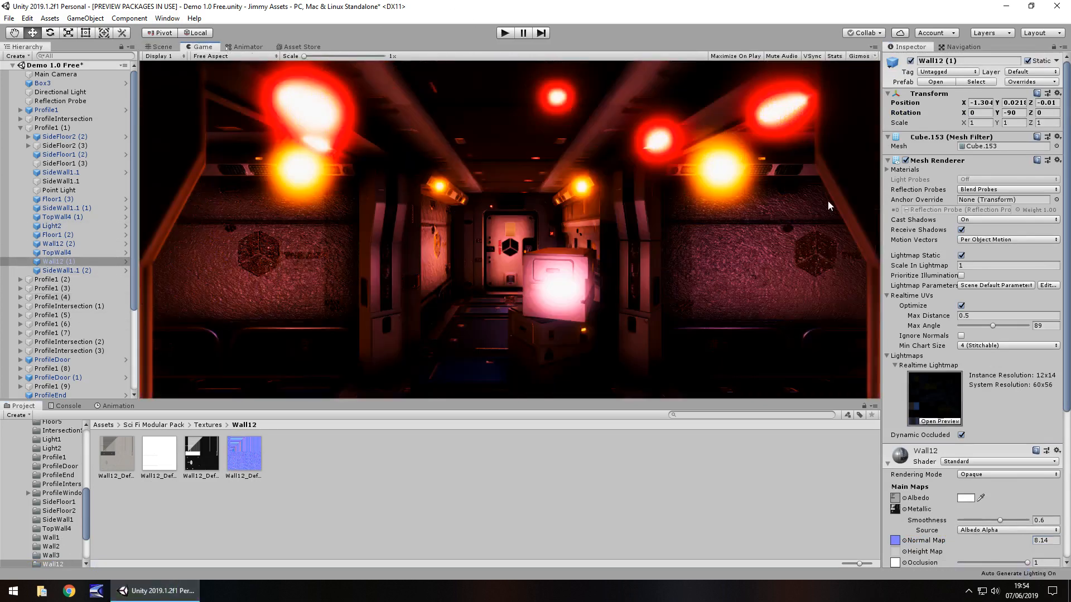
click(161, 46)
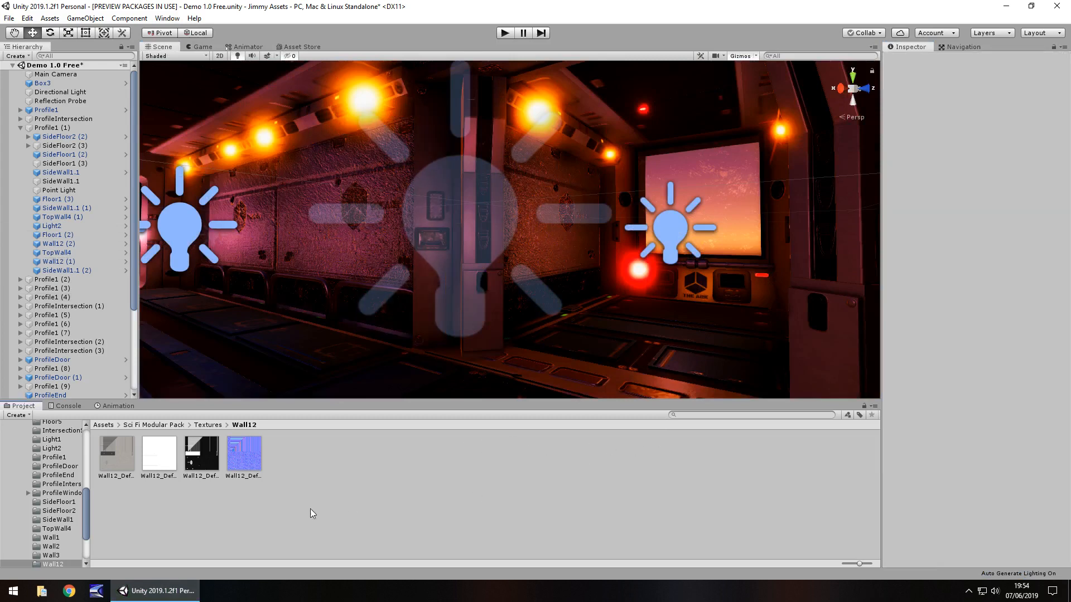
mouse_move(368, 287)
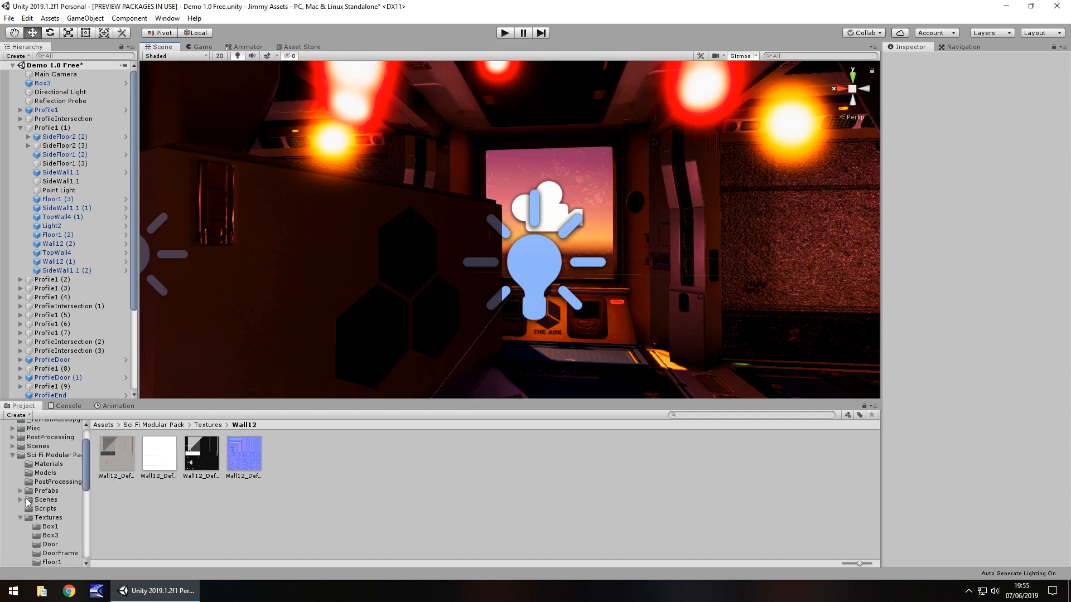
Step: Inspect the Floor5 prefab from the Prefabs folder, then view the corridor through the game camera
click(47, 522)
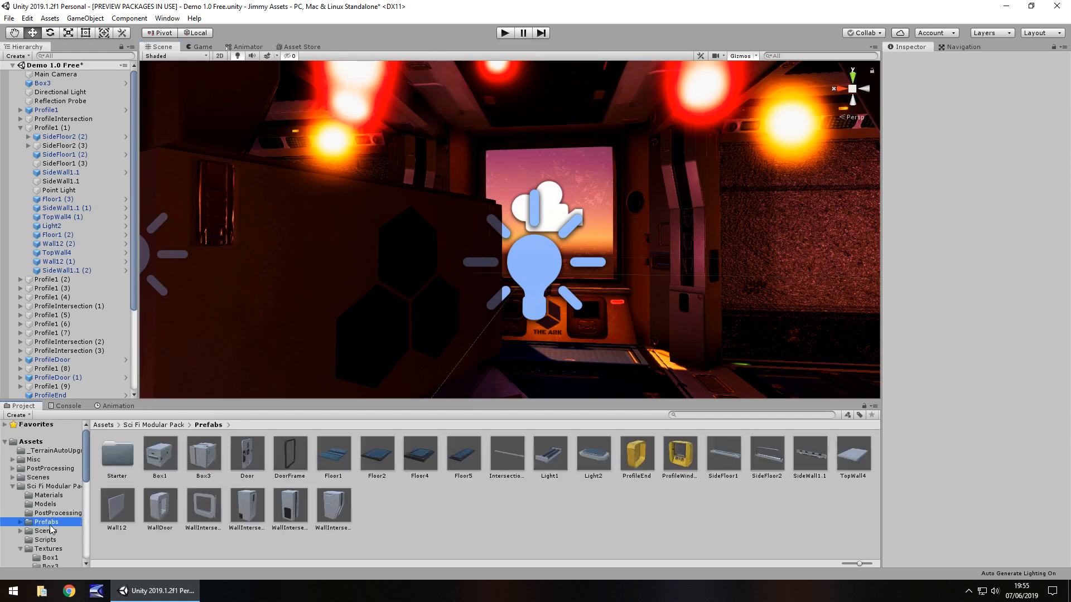
mouse_move(470, 452)
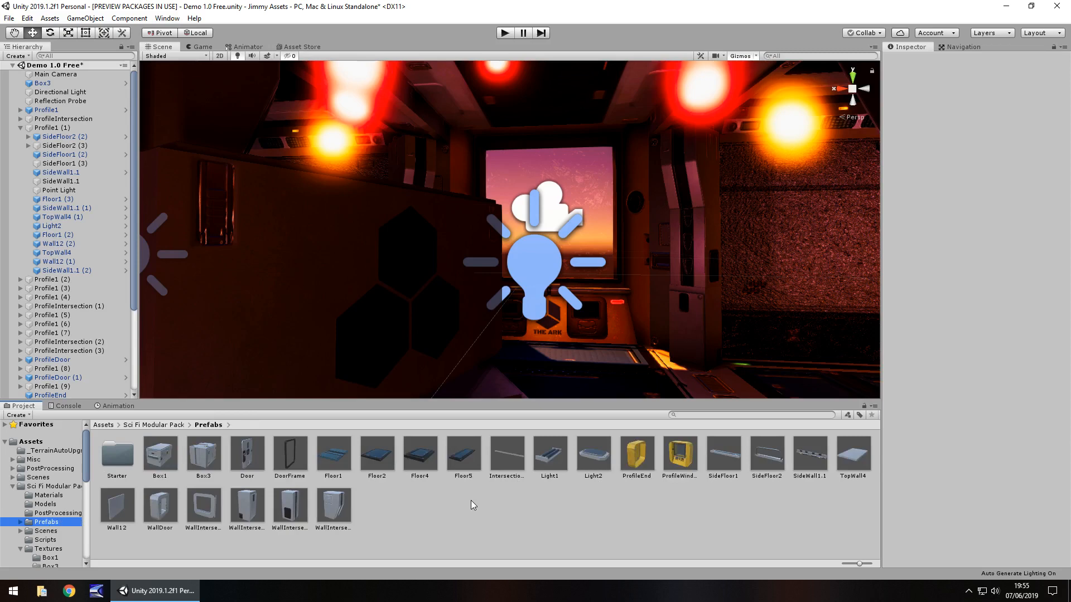
mouse_move(457, 468)
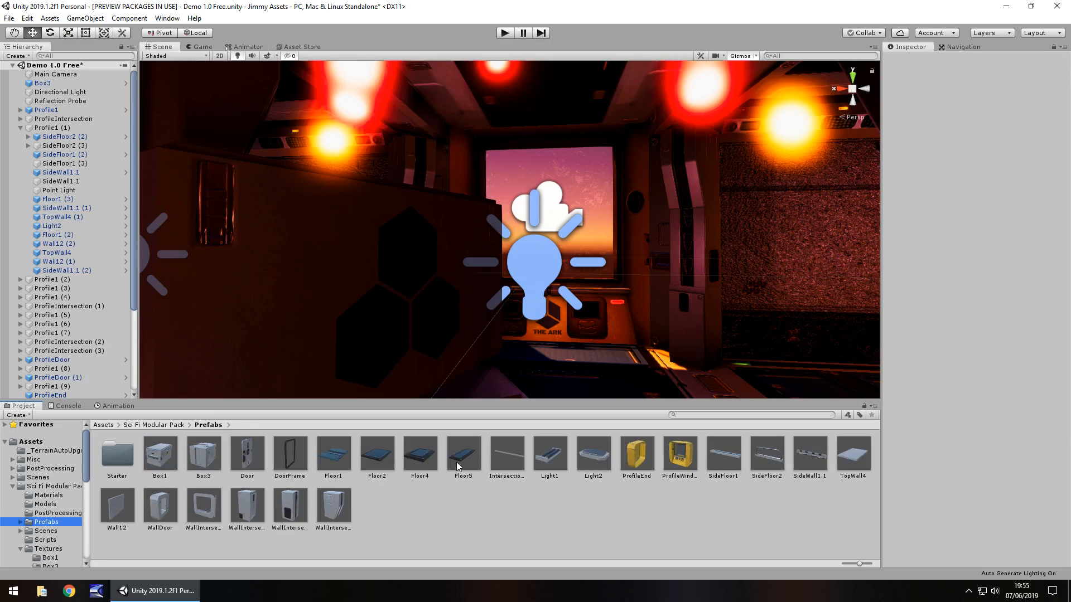
click(462, 454)
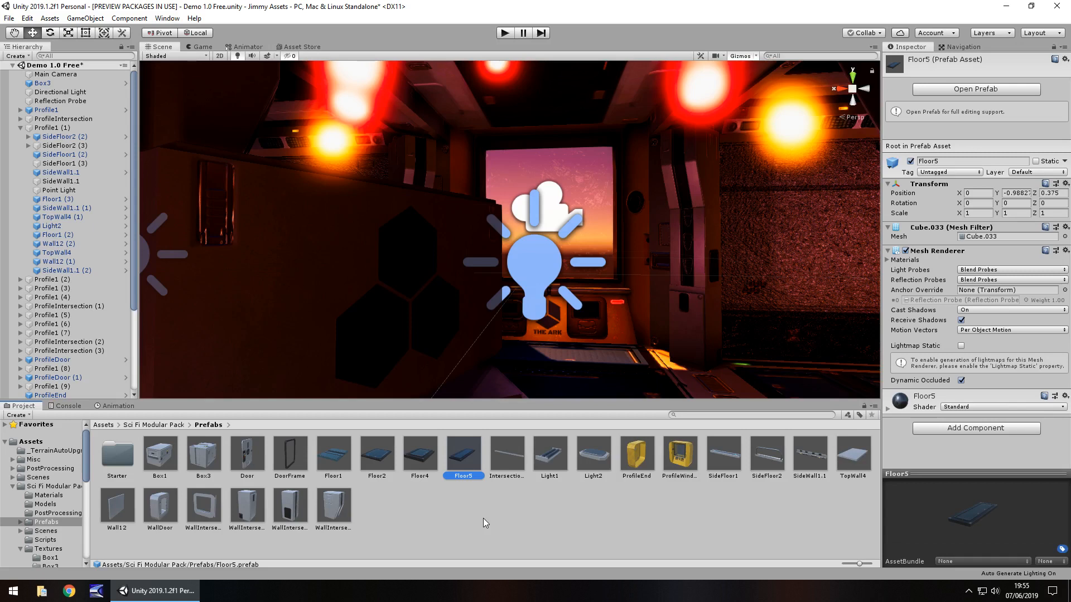
mouse_move(211, 75)
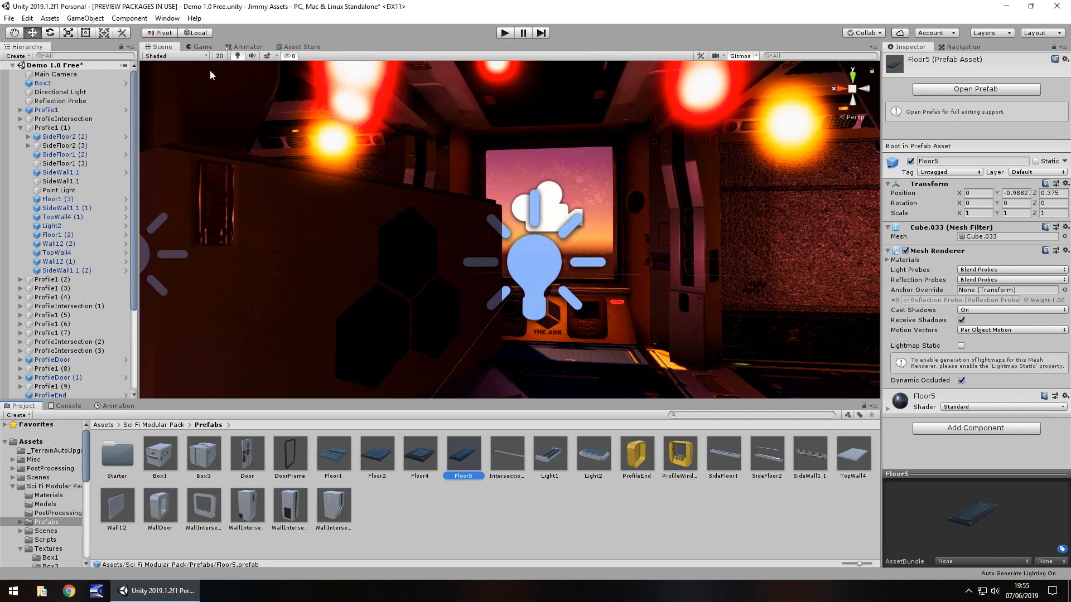
click(200, 46)
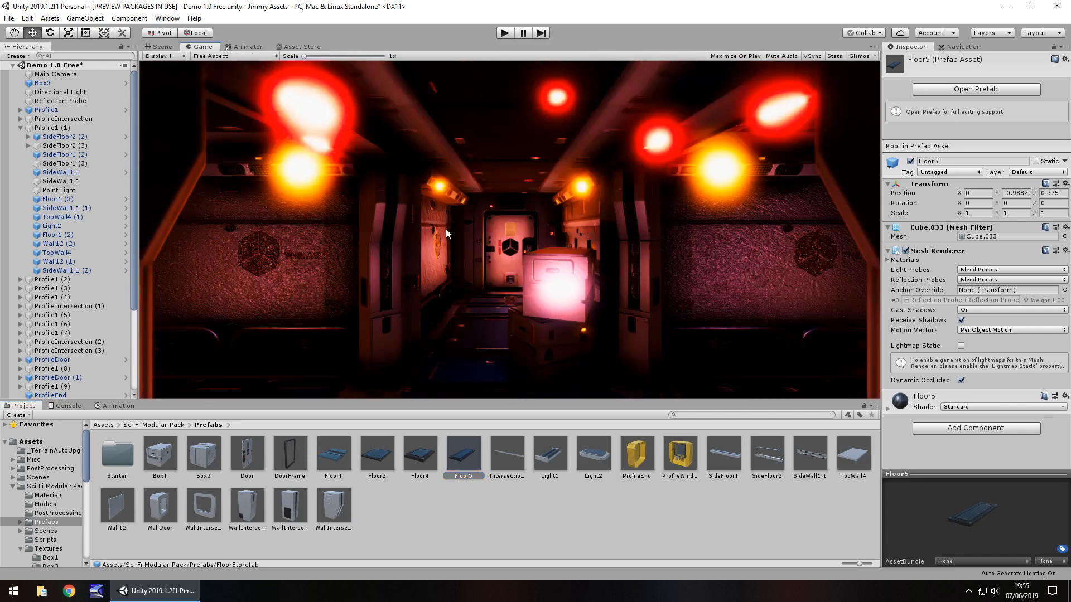